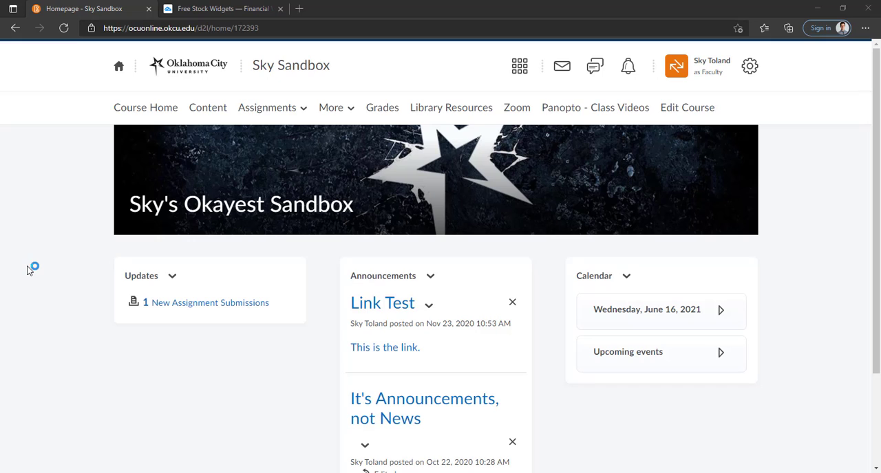
mouse_move(661, 266)
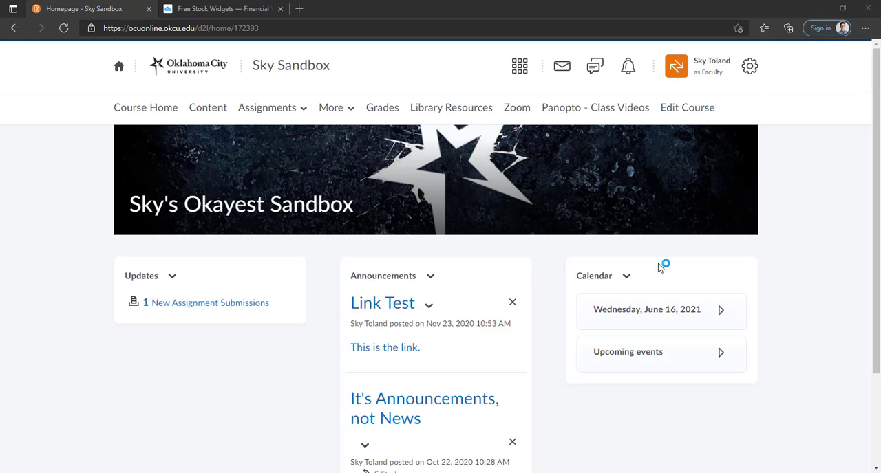
Go to Edit Course > Widgets and browse the Sky Sandbox custom widget list
click(686, 108)
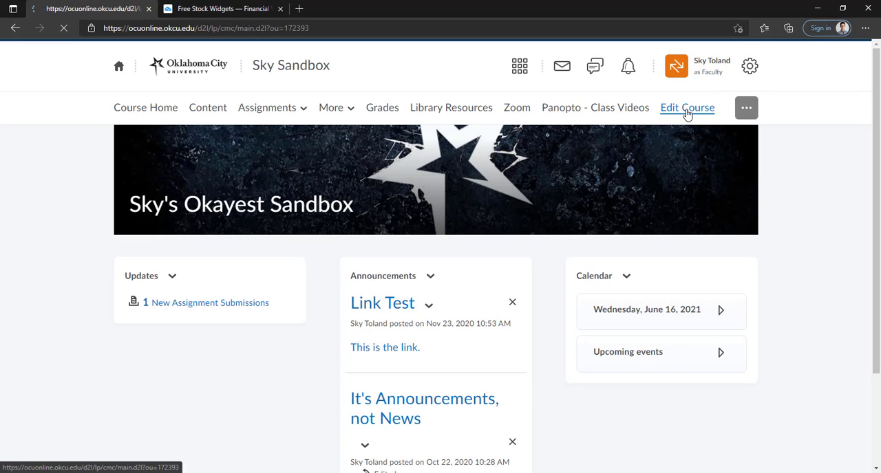
click(687, 108)
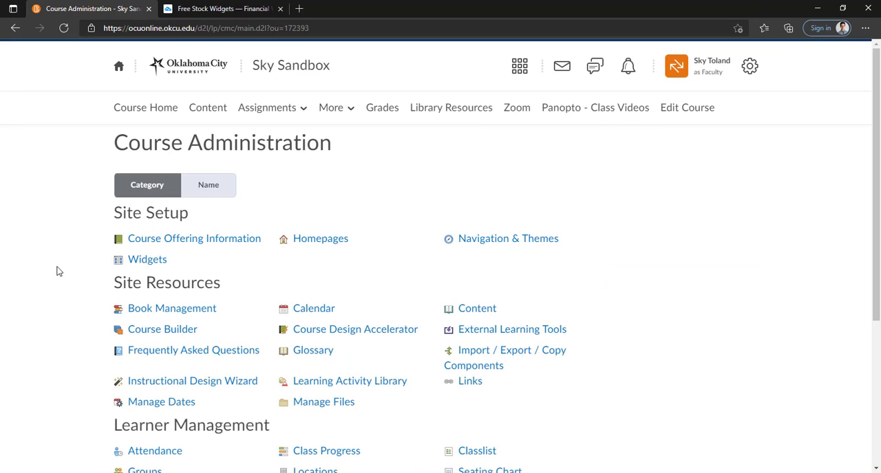
mouse_move(148, 259)
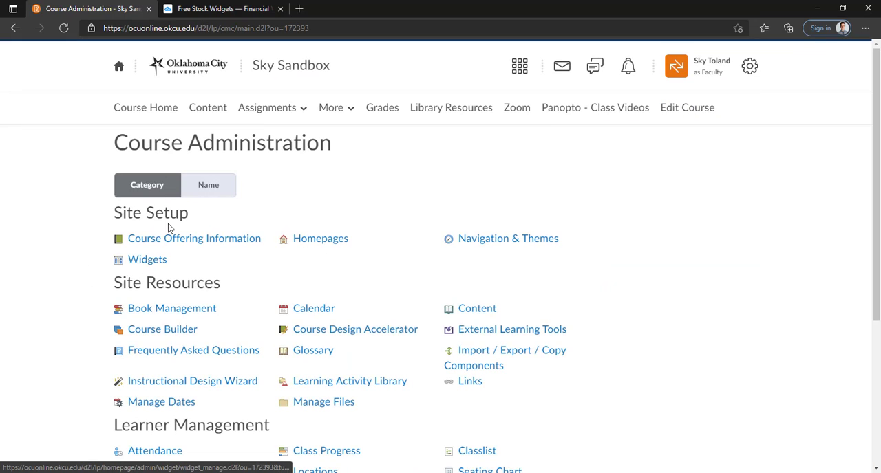
click(147, 259)
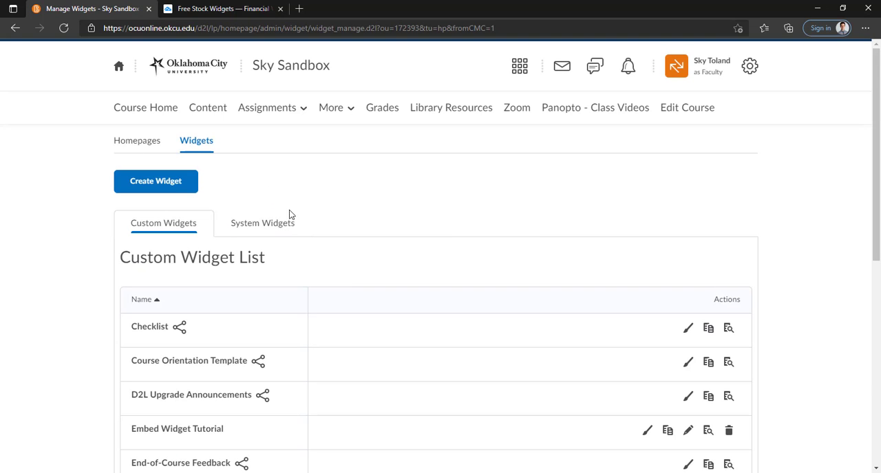
scroll(down, 3)
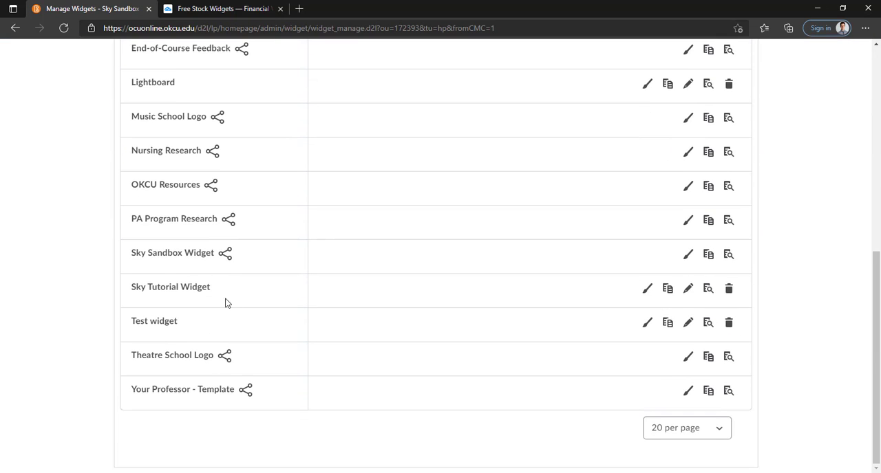
scroll(up, 3)
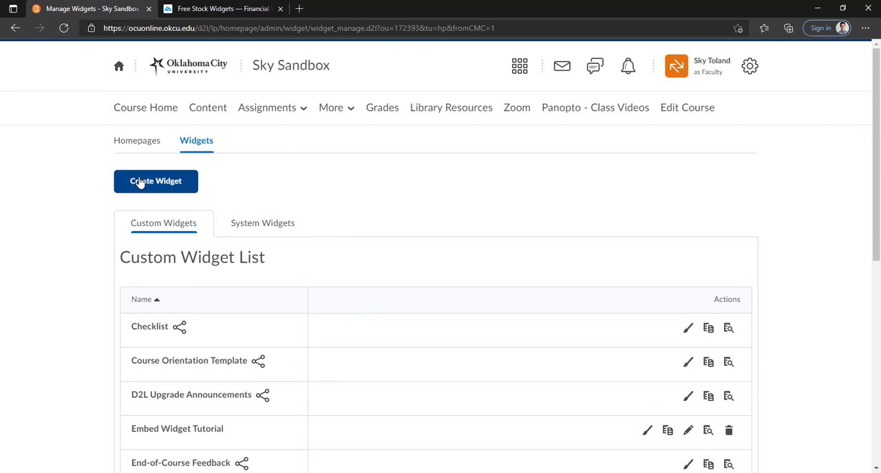
Create a new widget named 'Video Demo Widget' and proceed to its Content tab
click(155, 181)
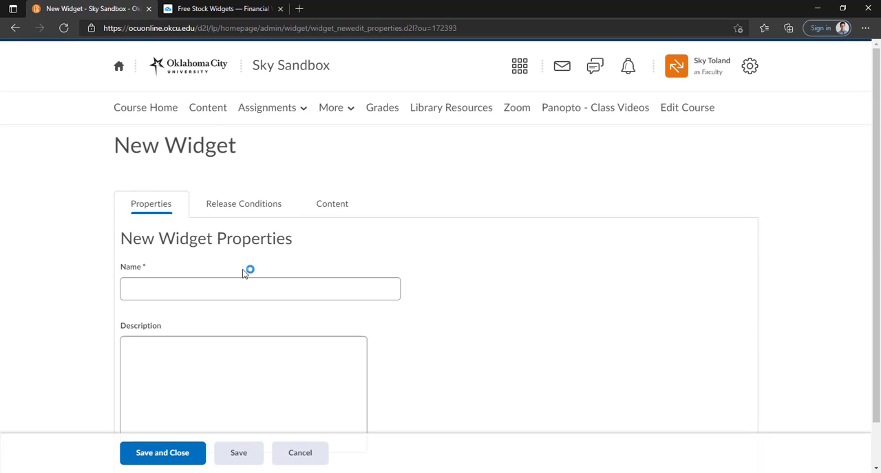
click(260, 289)
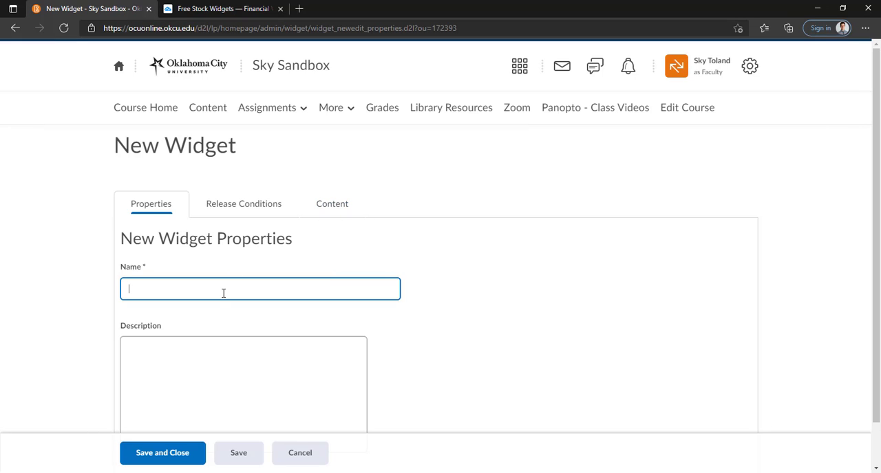
text(Video Demo Widget)
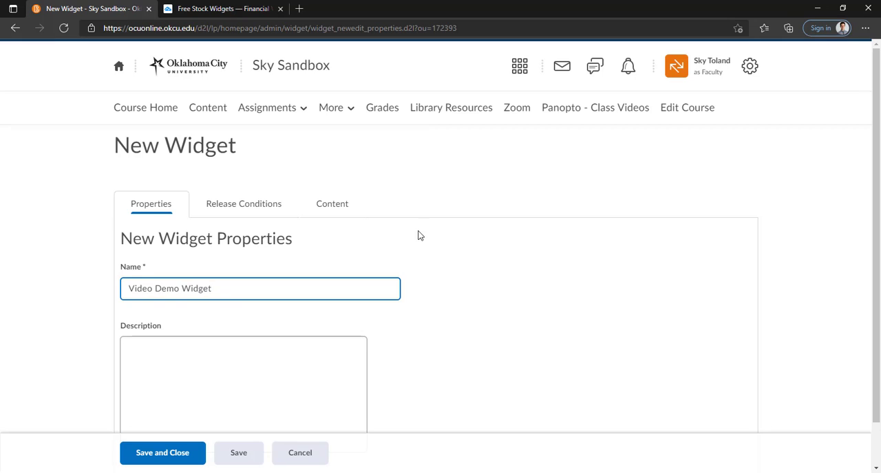
click(332, 203)
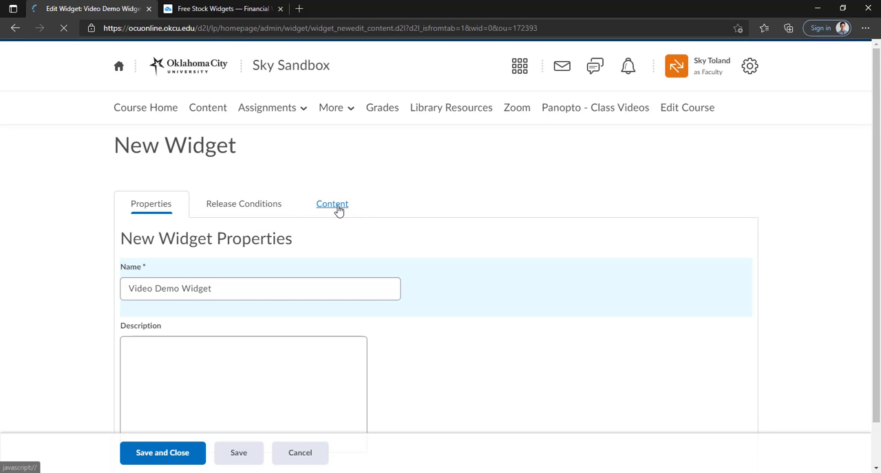
Open the Insert Stuff list in the widget content editor, then cancel without inserting
click(332, 204)
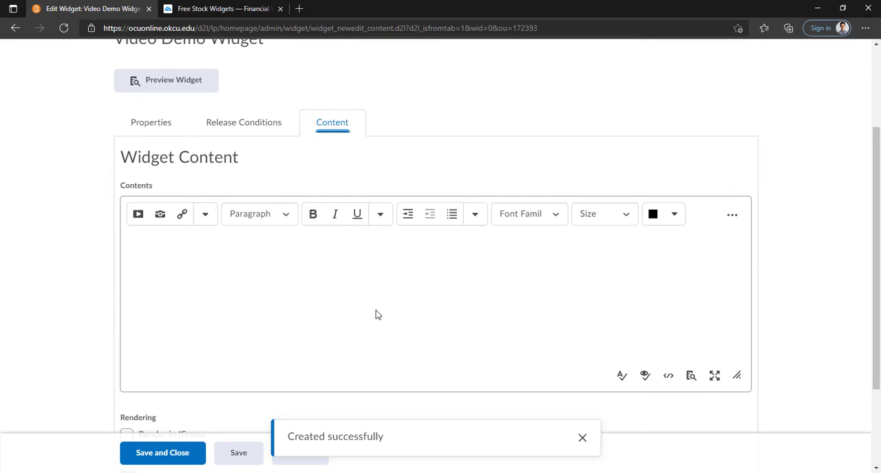
mouse_move(377, 322)
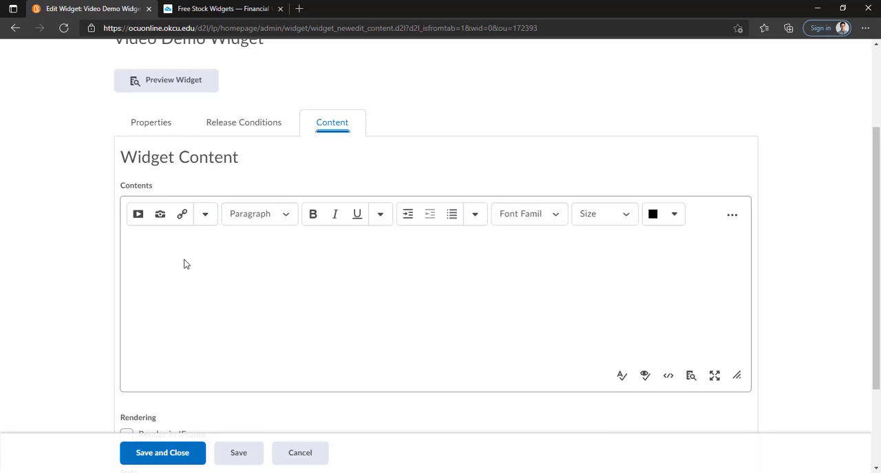
mouse_move(211, 275)
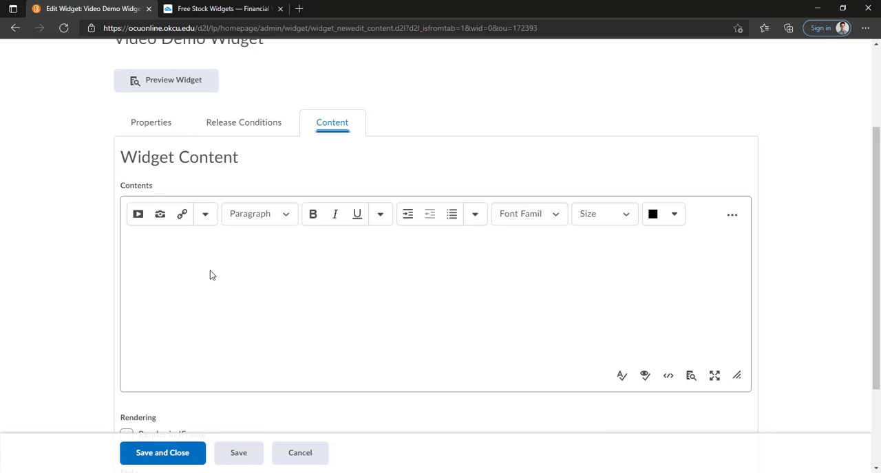
mouse_move(288, 292)
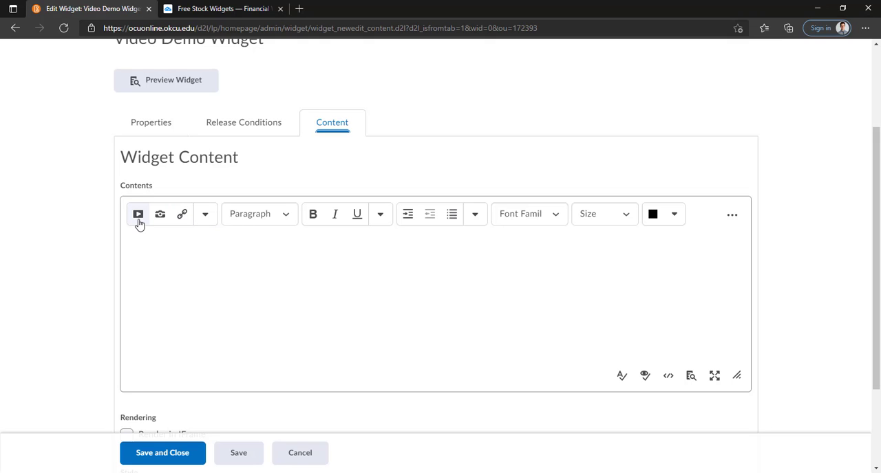
click(138, 214)
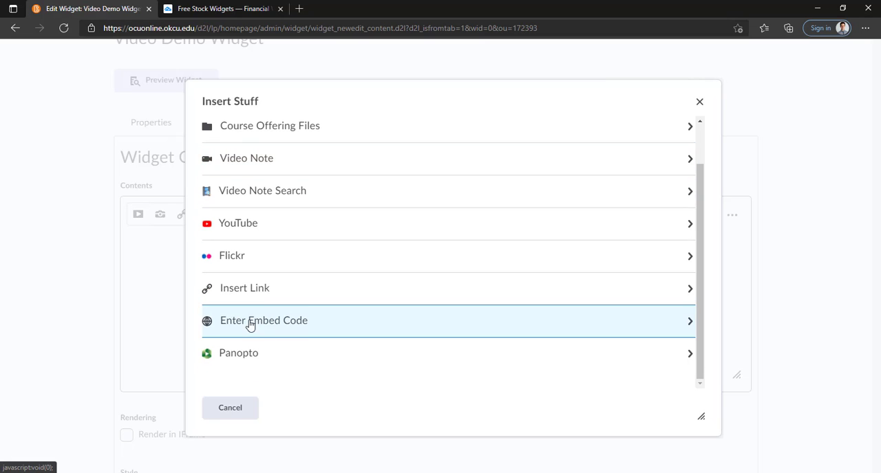
mouse_move(242, 412)
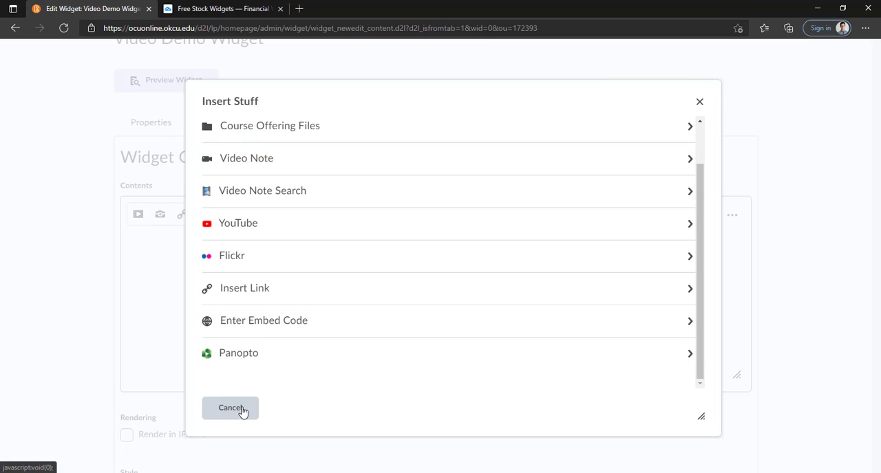
click(229, 407)
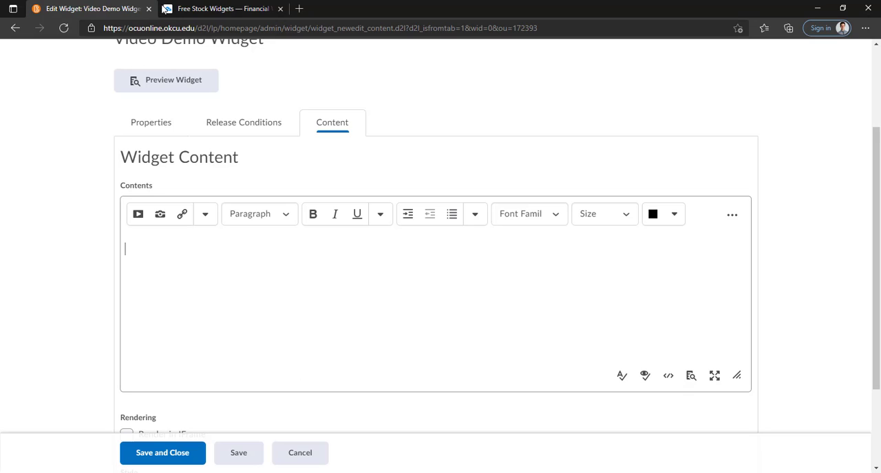
On TradingView, drag the AAPL chart back to September and scroll to Get Widget
click(222, 9)
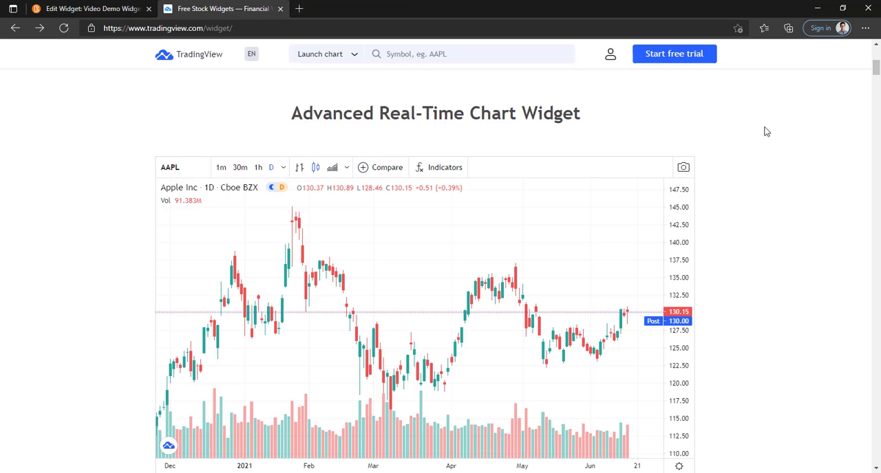
mouse_move(735, 135)
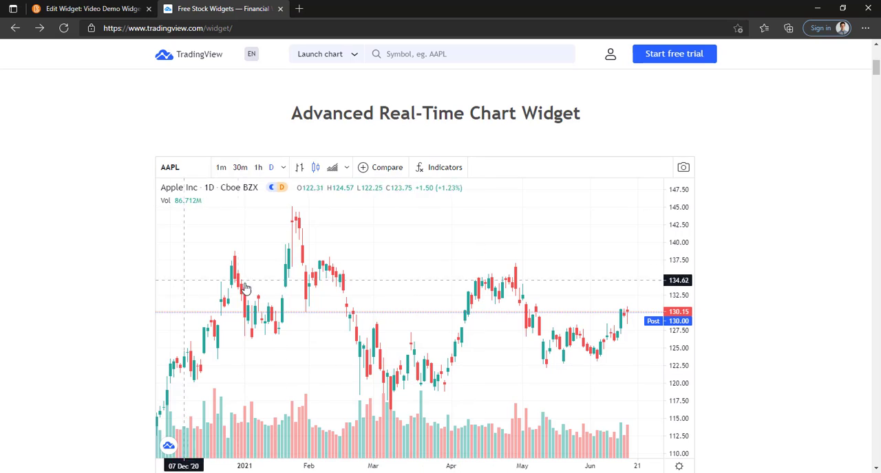
mouse_move(222, 298)
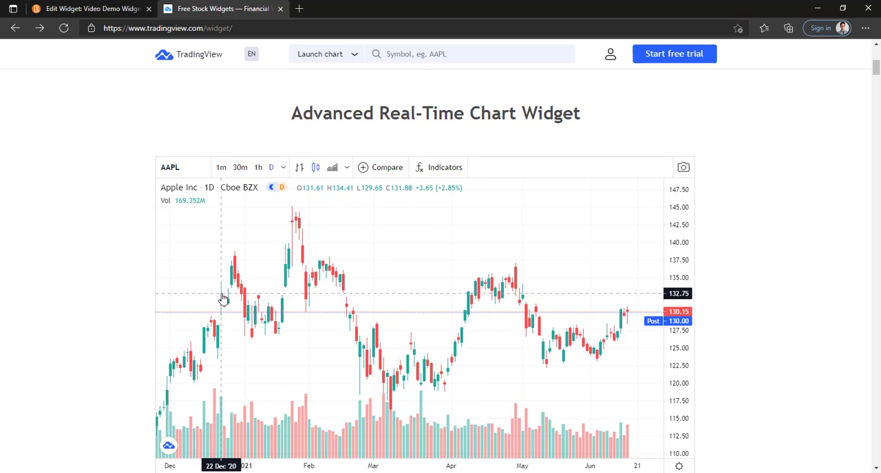
mouse_move(178, 220)
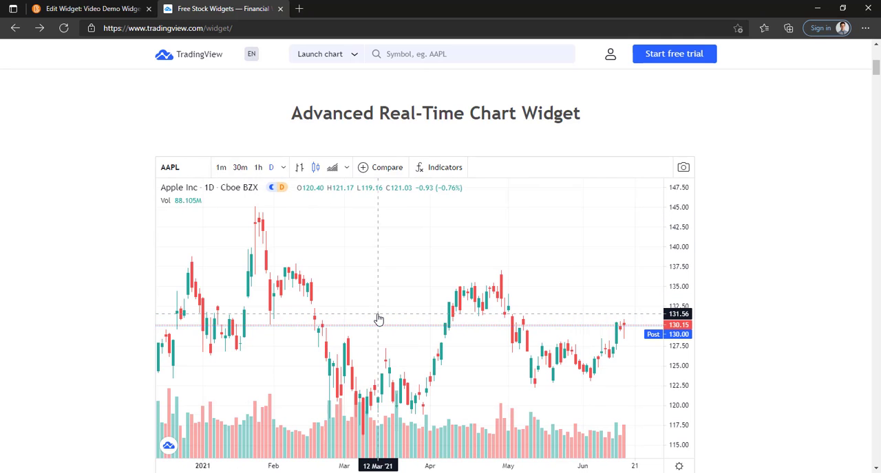
drag(378, 320, 460, 384)
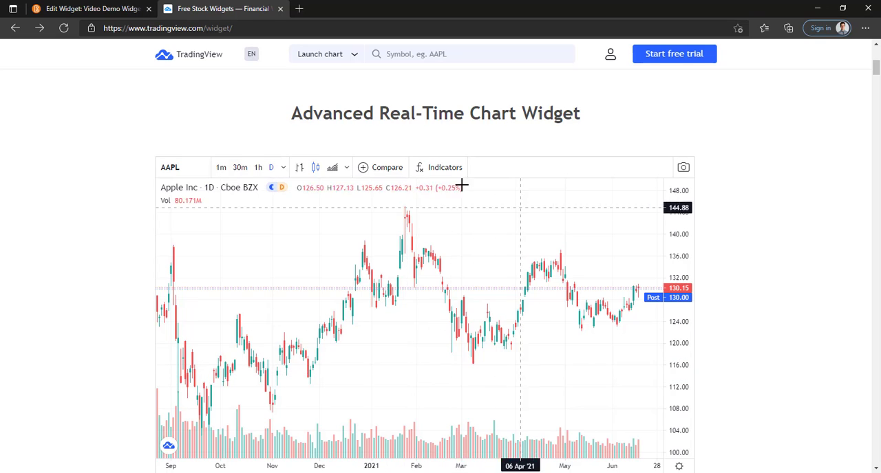
scroll(down, 3)
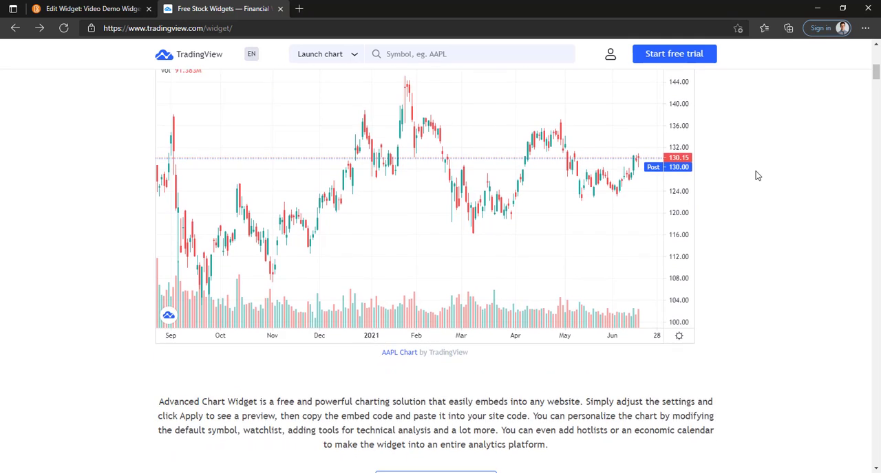
scroll(down, 3)
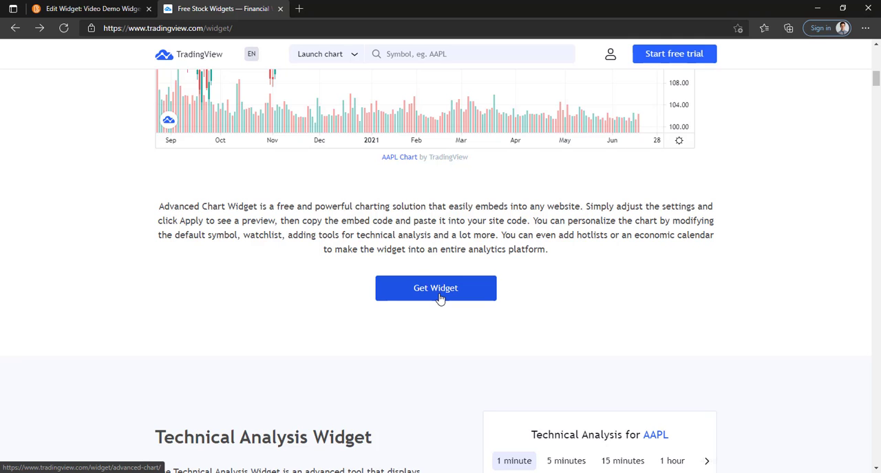
Open the Advanced Chart widget's Get Widget page and select all its embed code
click(435, 288)
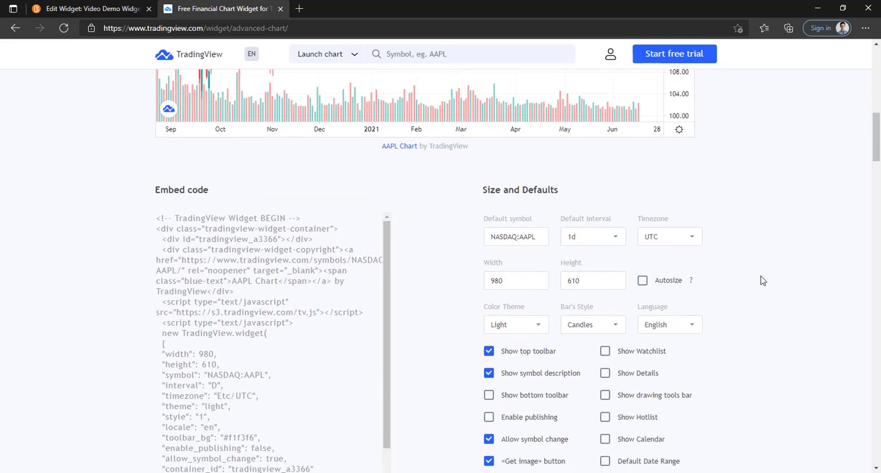
scroll(down, 3)
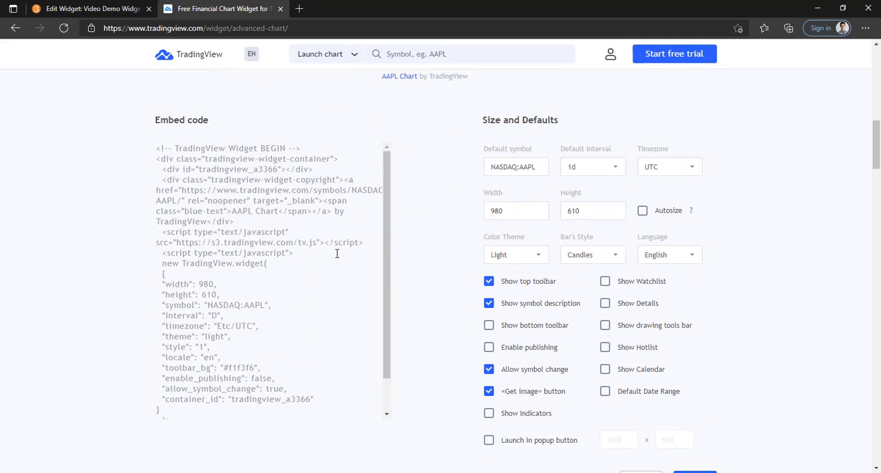
mouse_move(375, 170)
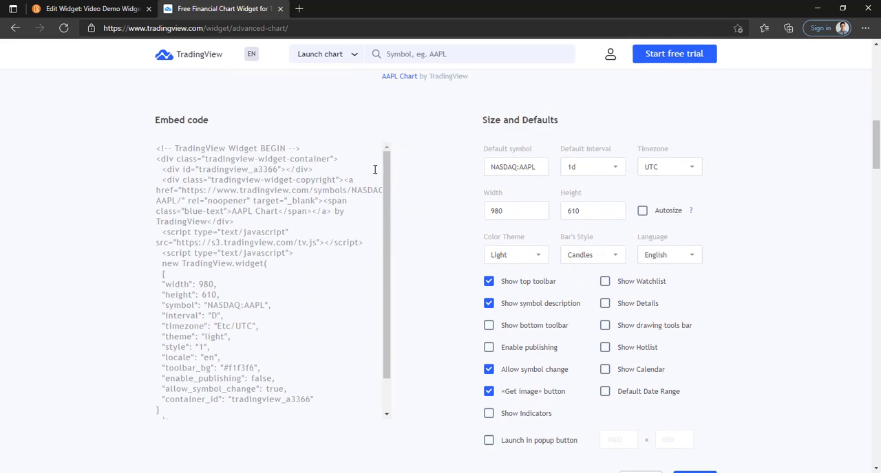
scroll(down, 3)
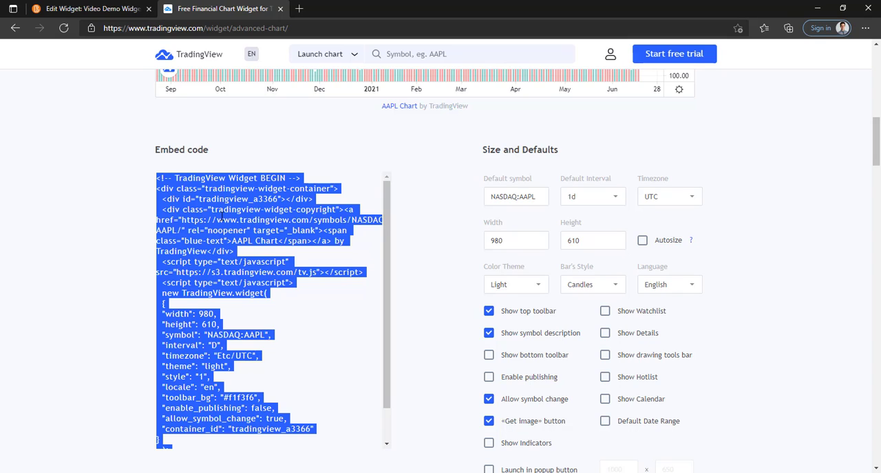
Paste the TradingView AAPL embed code via Insert Stuff > Enter Embed Code, and insert it
click(90, 8)
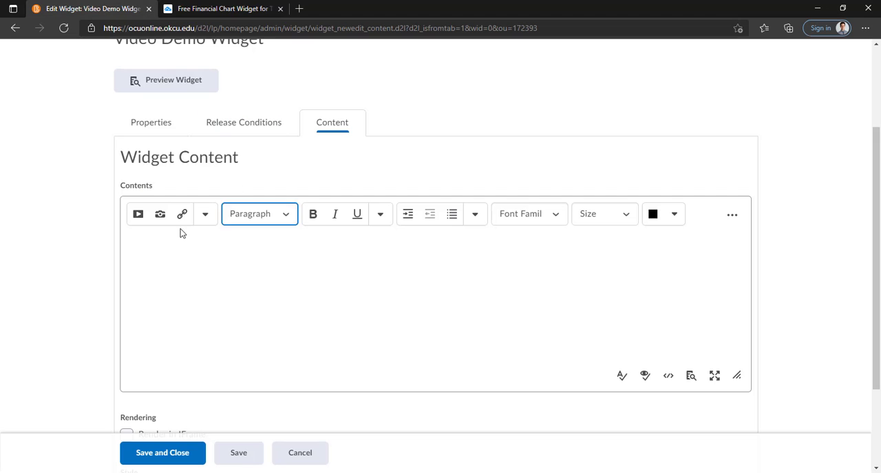
click(138, 214)
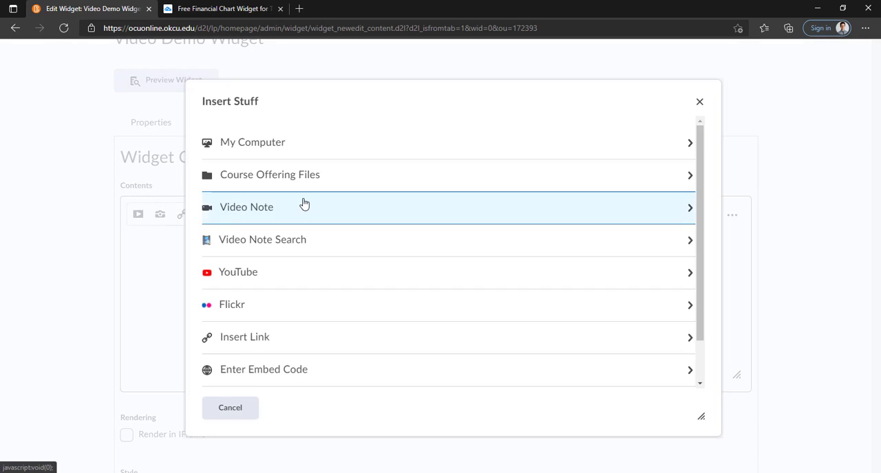
click(263, 370)
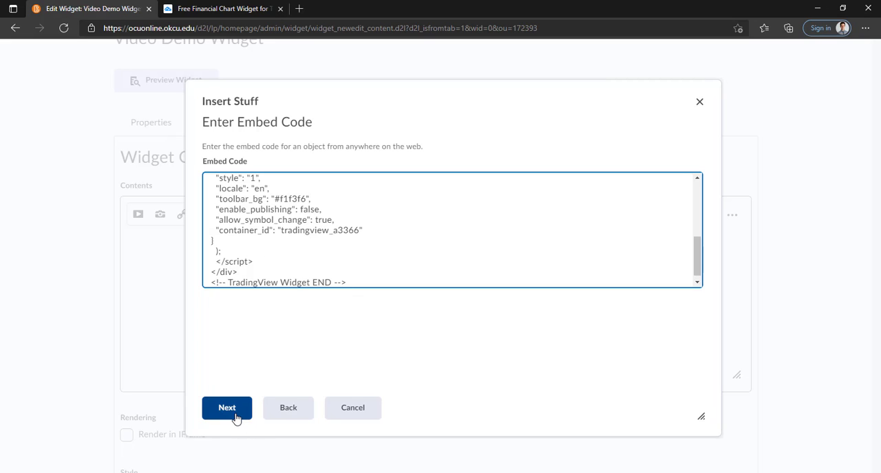
click(227, 407)
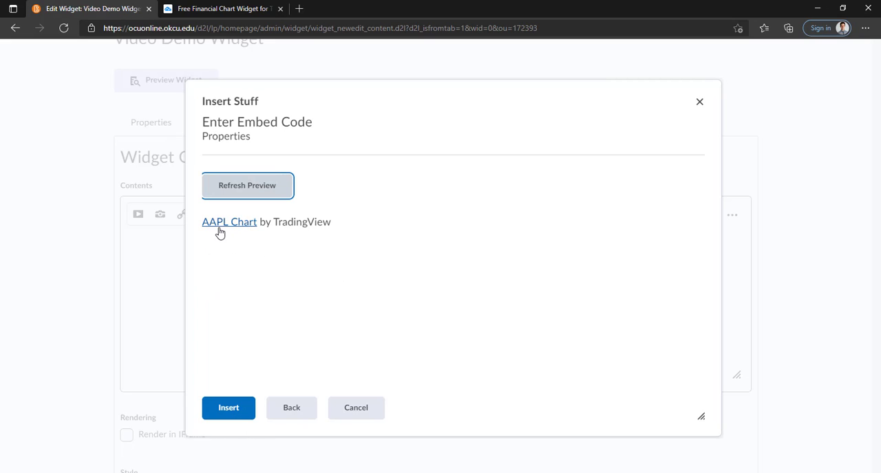
mouse_move(240, 227)
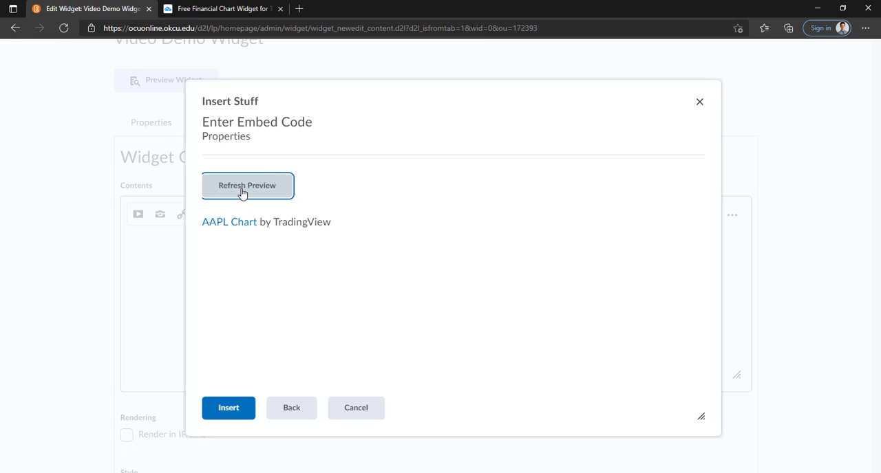
mouse_move(287, 212)
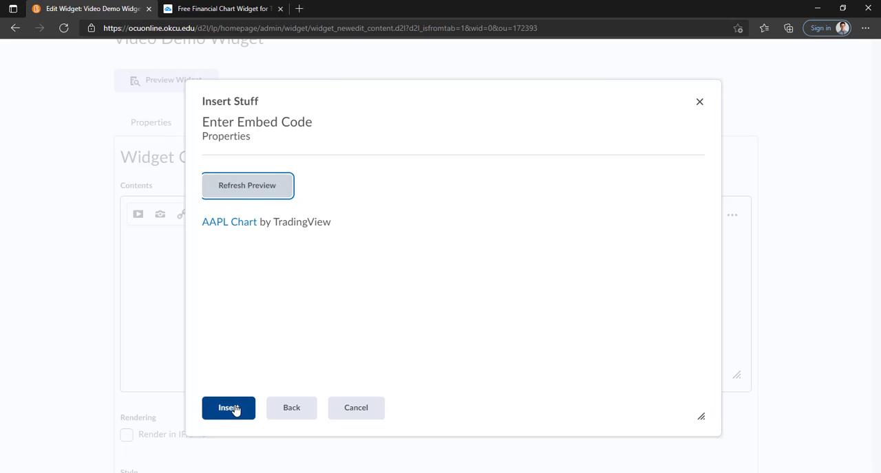
click(227, 408)
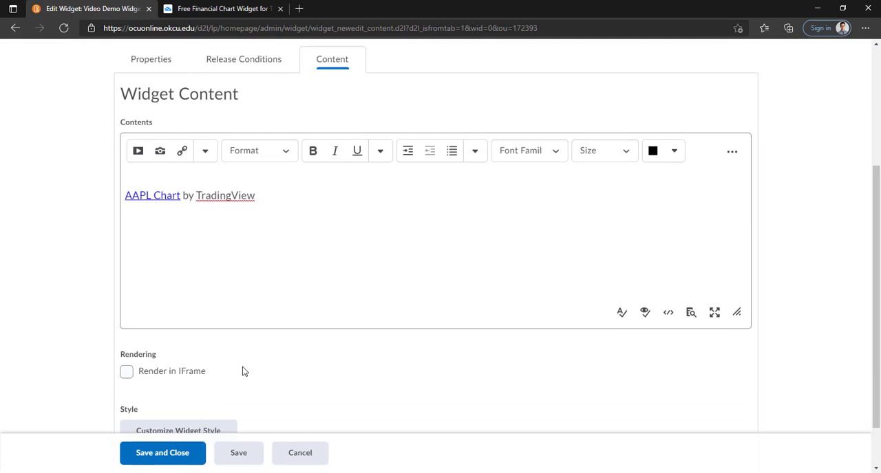
click(162, 453)
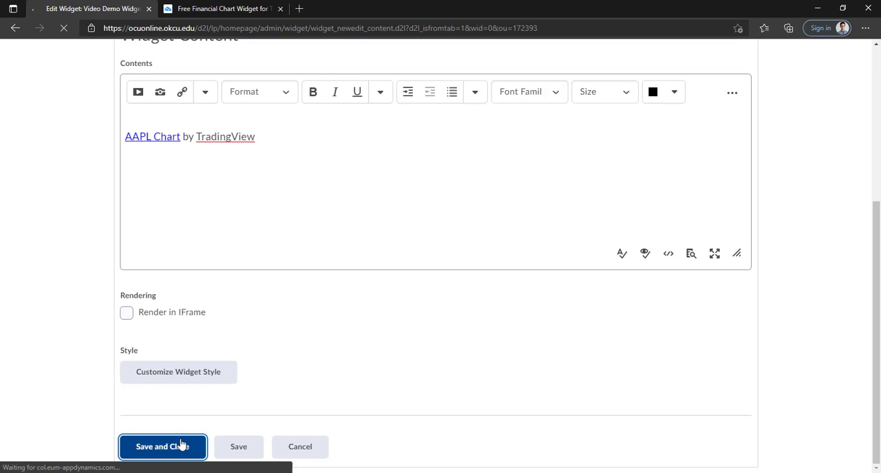
Save and close Video Demo Widget, then check it in the custom widget list
click(162, 447)
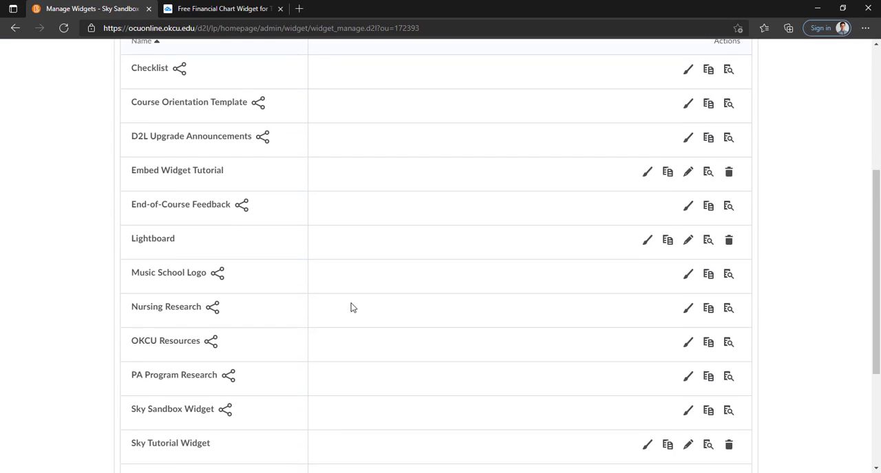
scroll(down, 3)
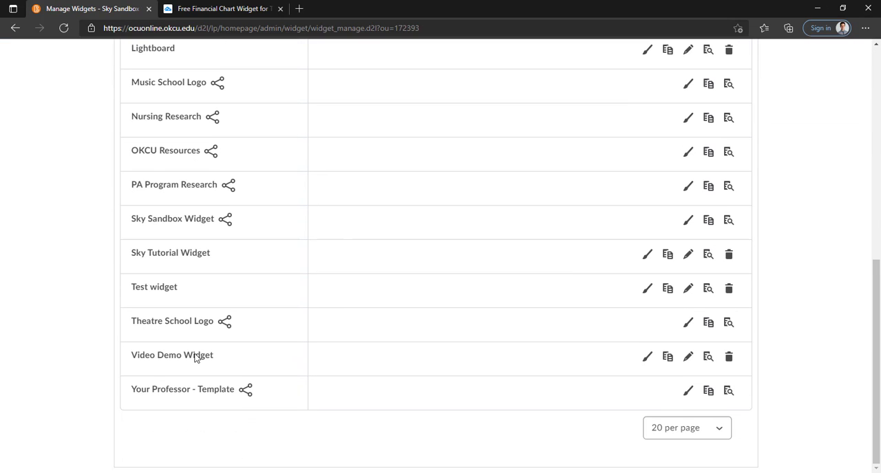
mouse_move(164, 363)
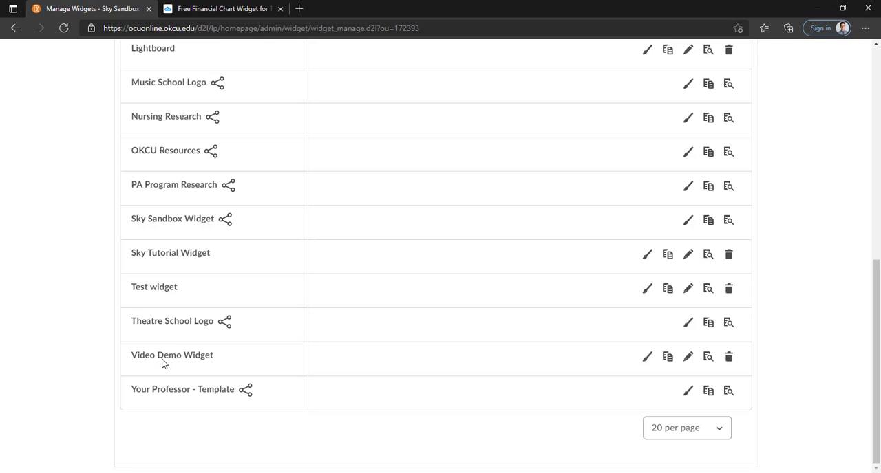
scroll(up, 3)
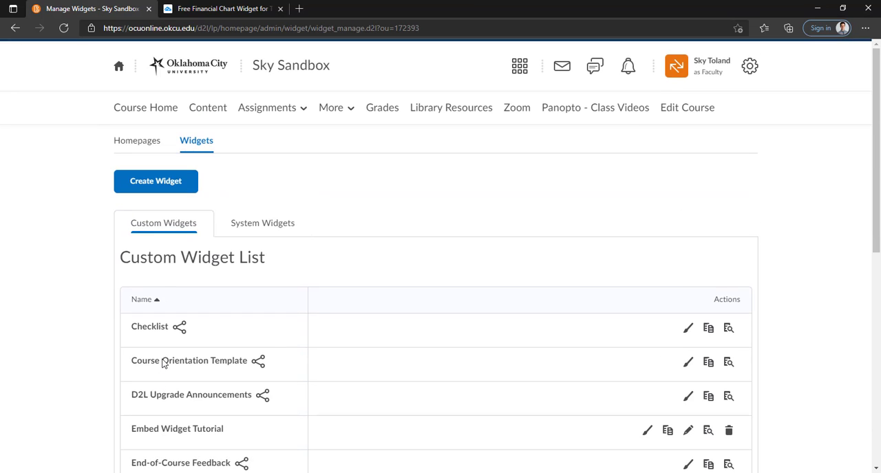
mouse_move(145, 107)
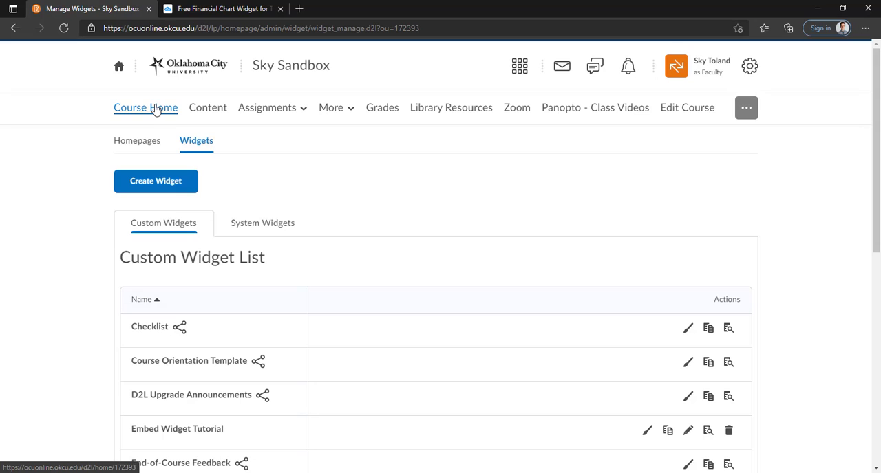
Go to the Sky Sandbox course homepage and open its bottom-right options menu
click(145, 107)
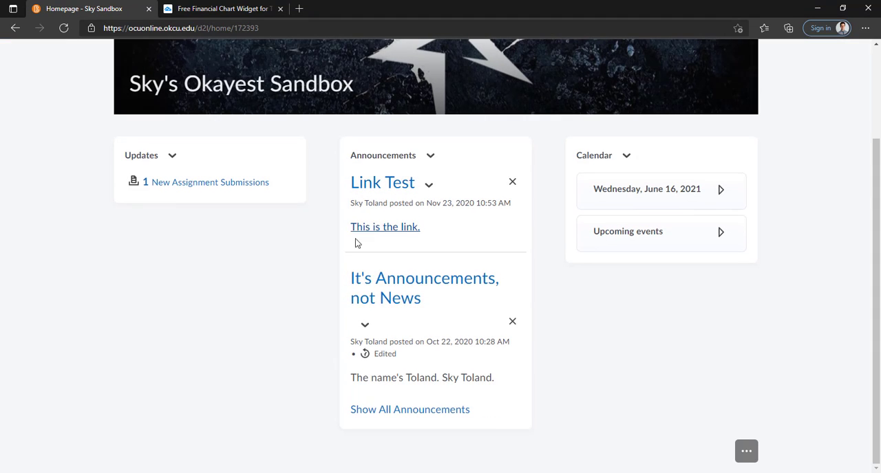
click(746, 451)
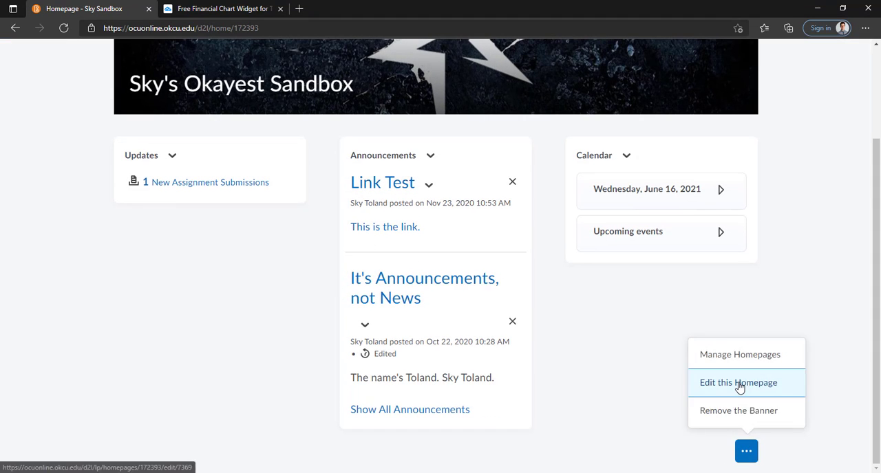
mouse_move(642, 364)
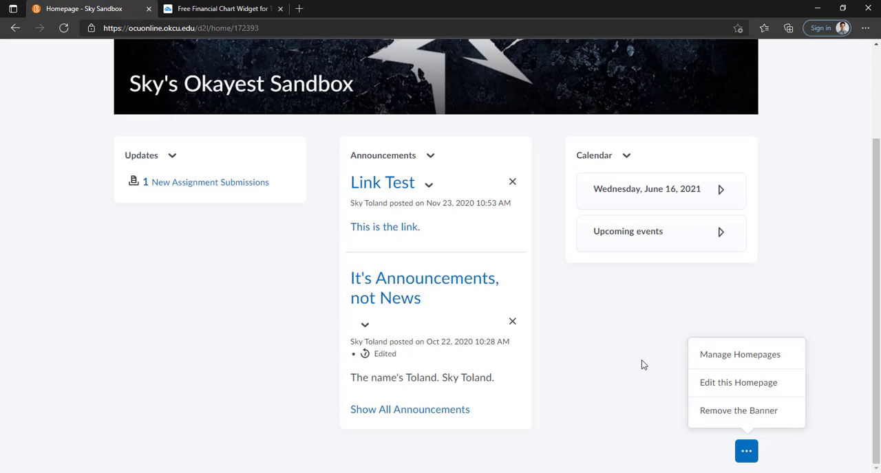
mouse_move(633, 362)
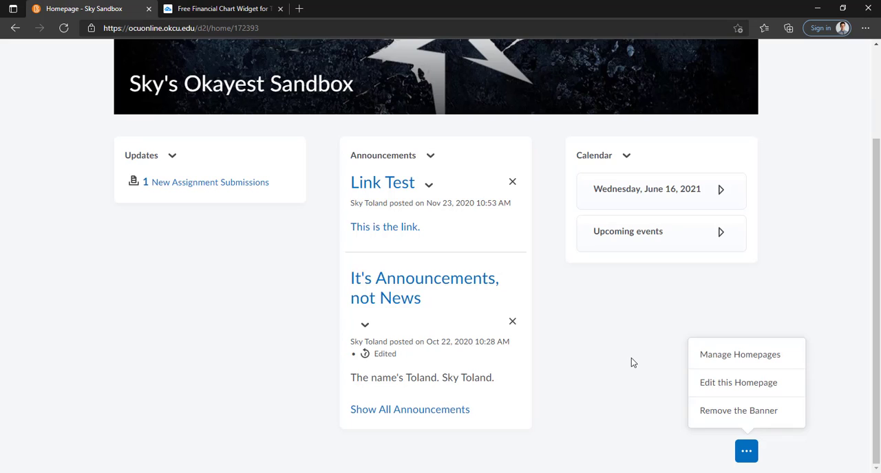
mouse_move(631, 364)
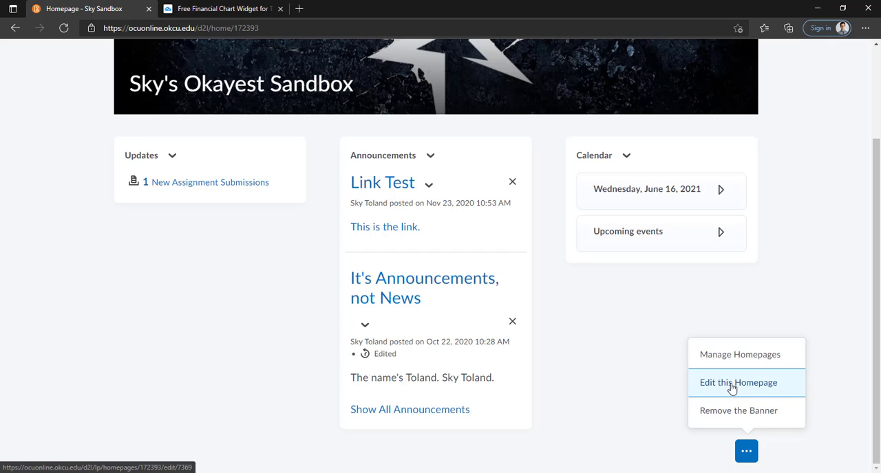
Choose Edit this Homepage and open Add Widgets for the bottom panel
click(738, 383)
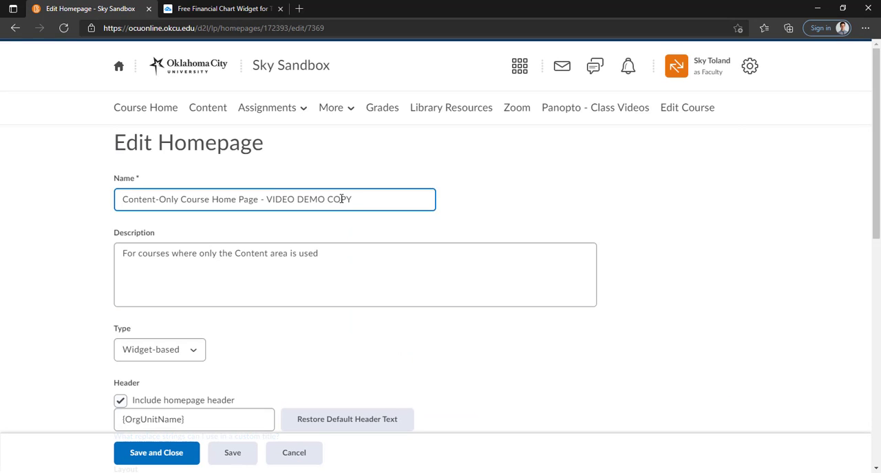
scroll(down, 3)
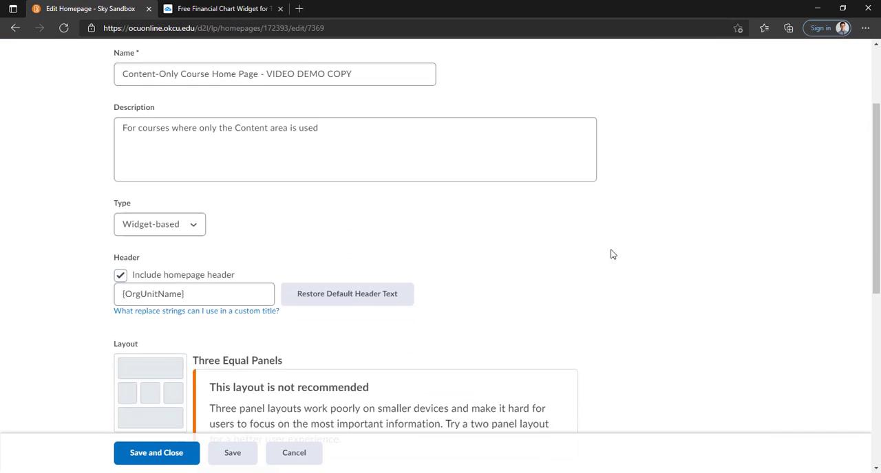
scroll(down, 3)
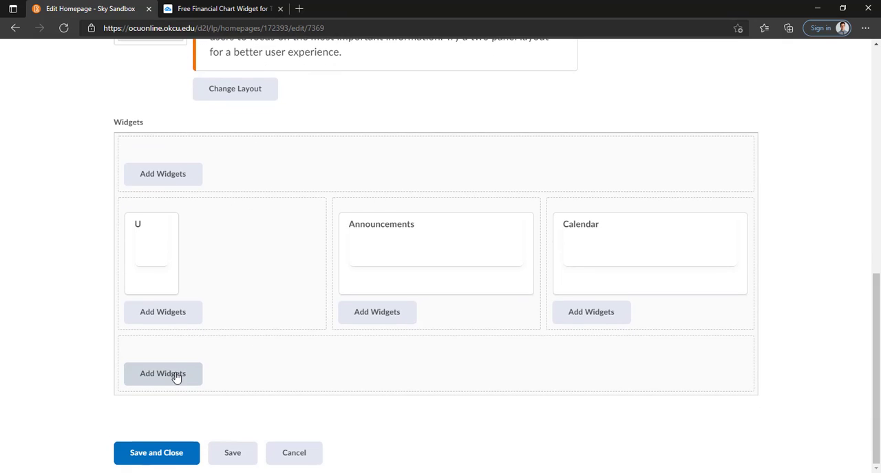
click(162, 373)
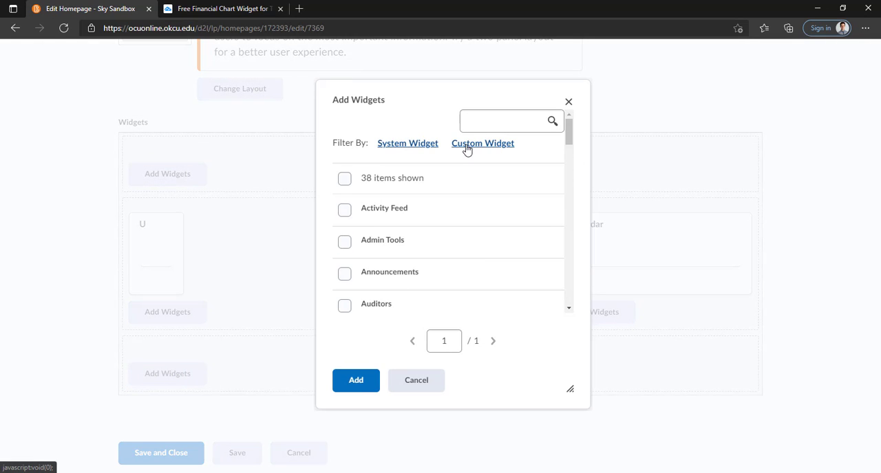
Filter Add Widgets to custom widgets and tick Video Demo Widget
click(483, 143)
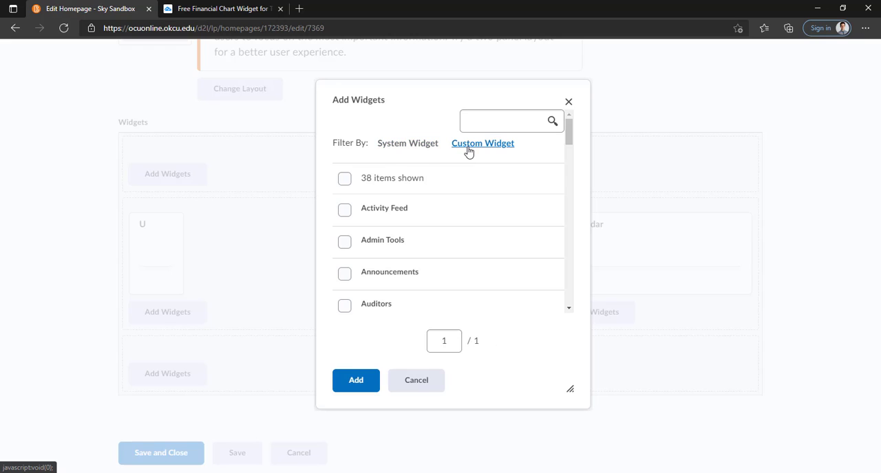
click(483, 143)
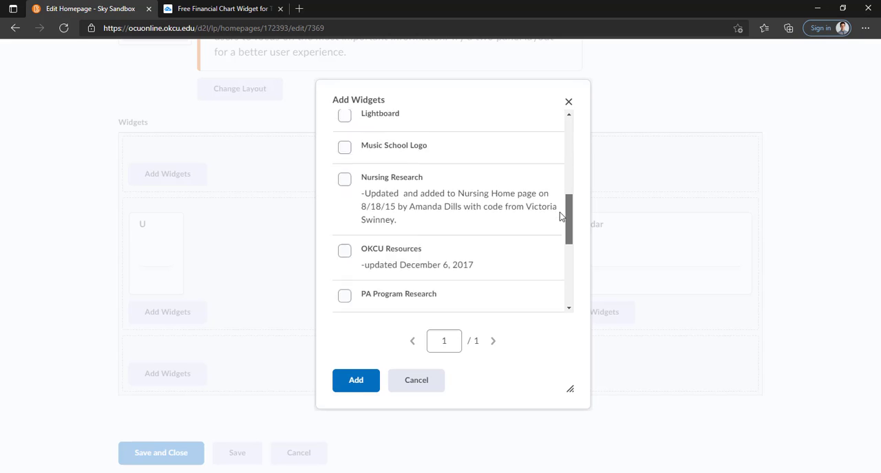
scroll(down, 3)
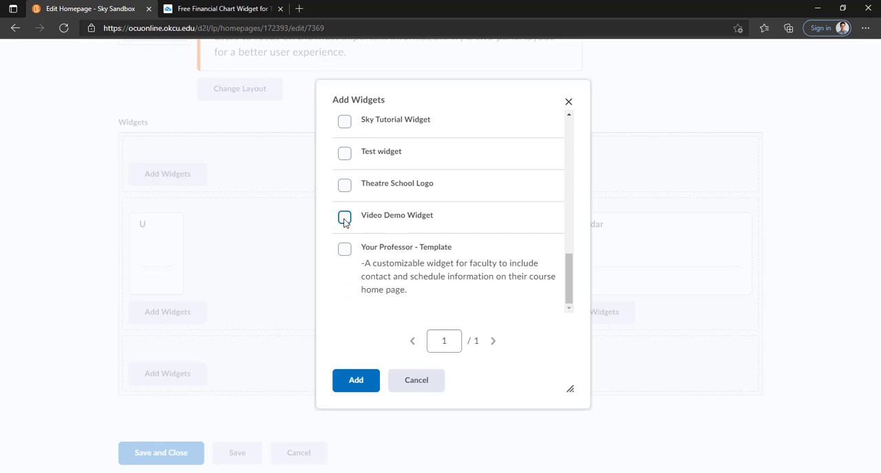
click(345, 217)
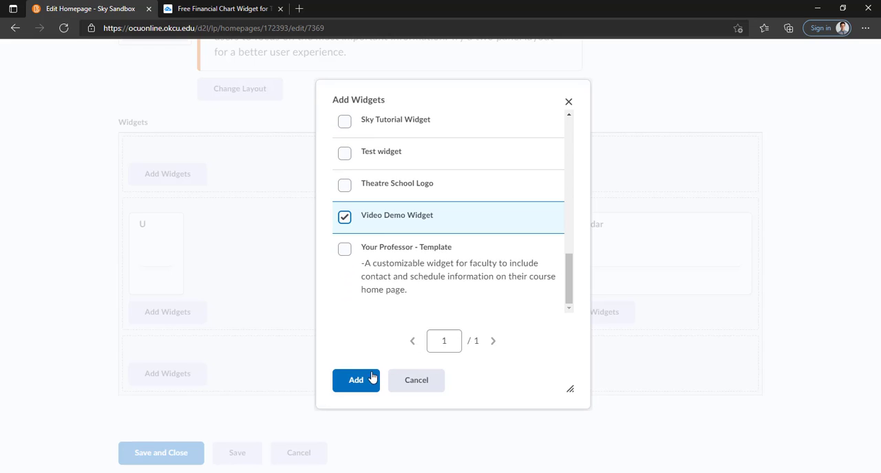
Add the Video Demo Widget to the bottom panel and save the homepage
click(355, 380)
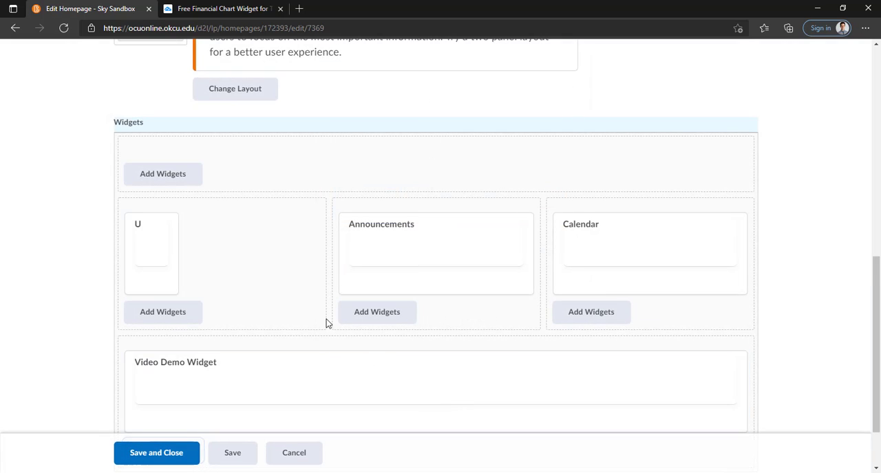
scroll(down, 3)
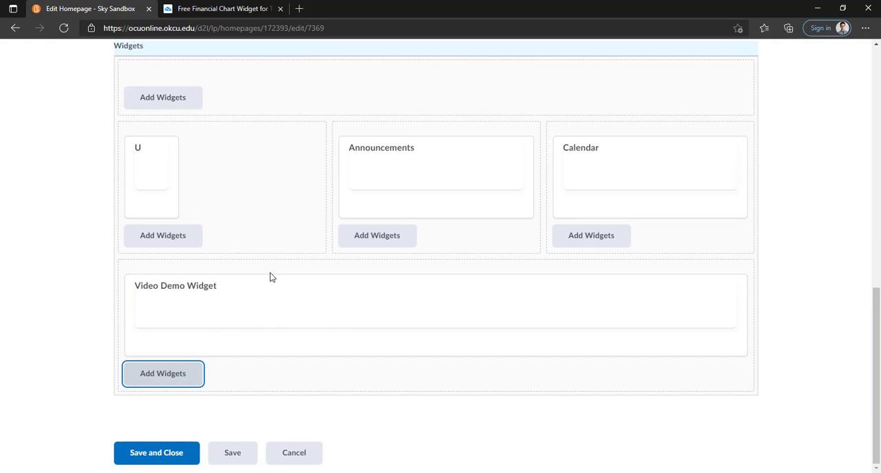
click(156, 452)
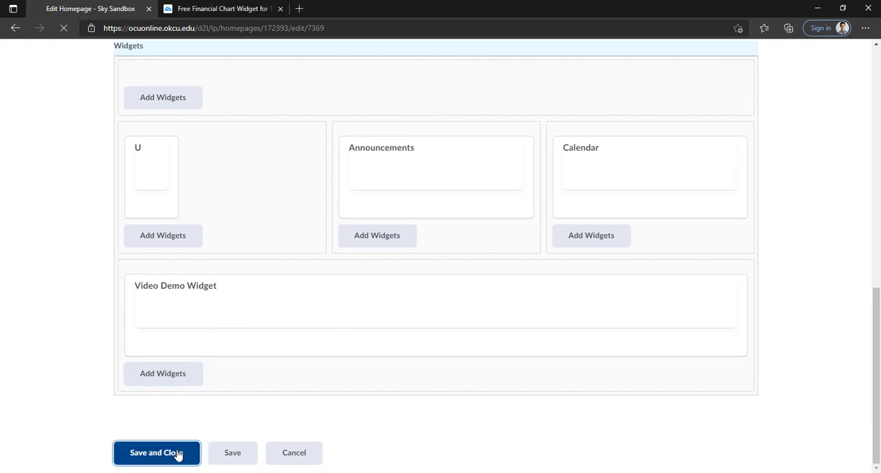
click(156, 452)
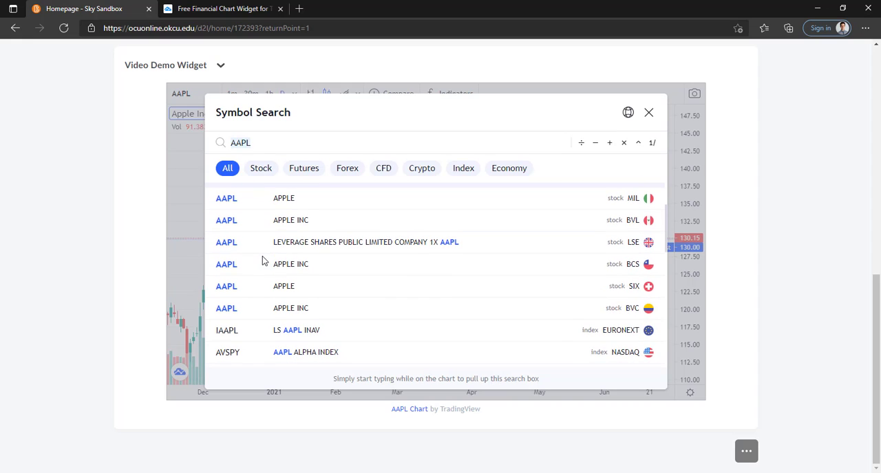
Close the TradingView symbol search so the AAPL daily chart shows in the widget
click(647, 112)
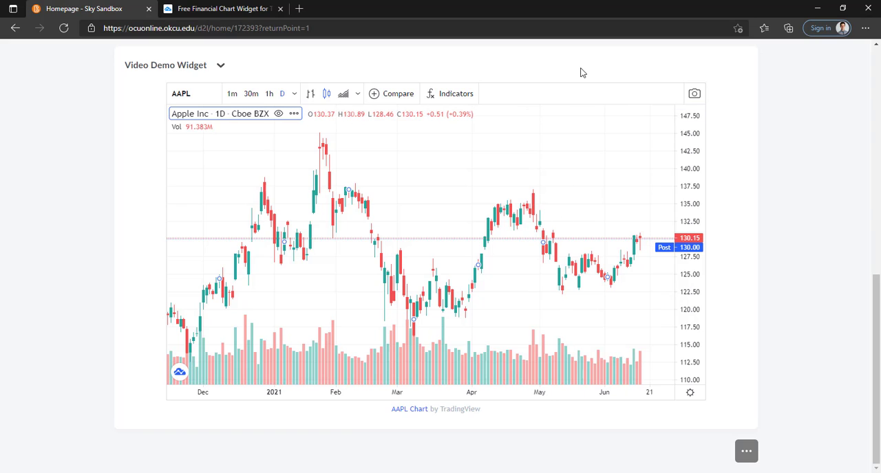
mouse_move(712, 231)
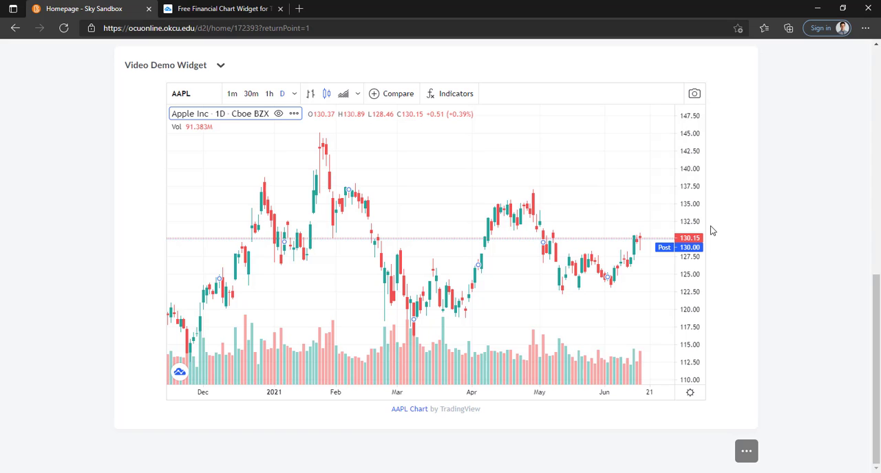
mouse_move(719, 227)
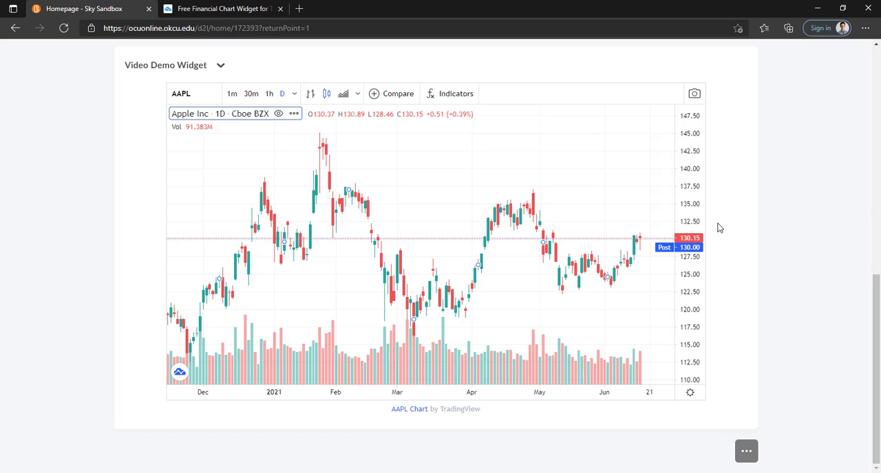
mouse_move(716, 225)
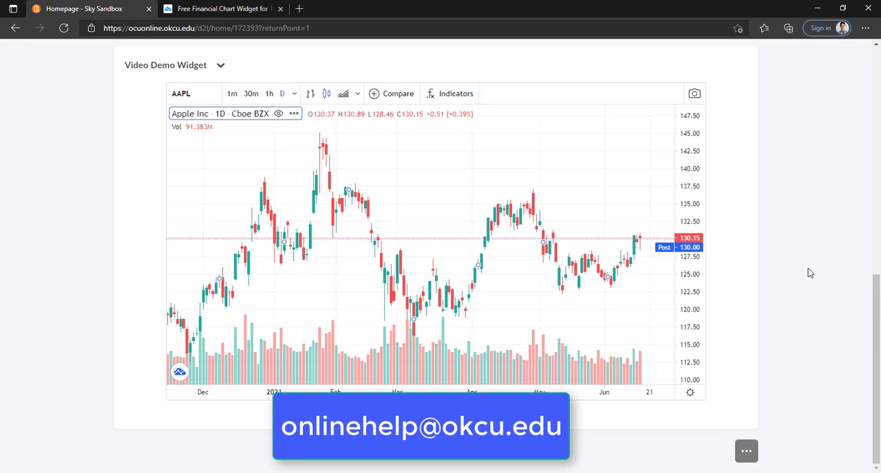
mouse_move(752, 295)
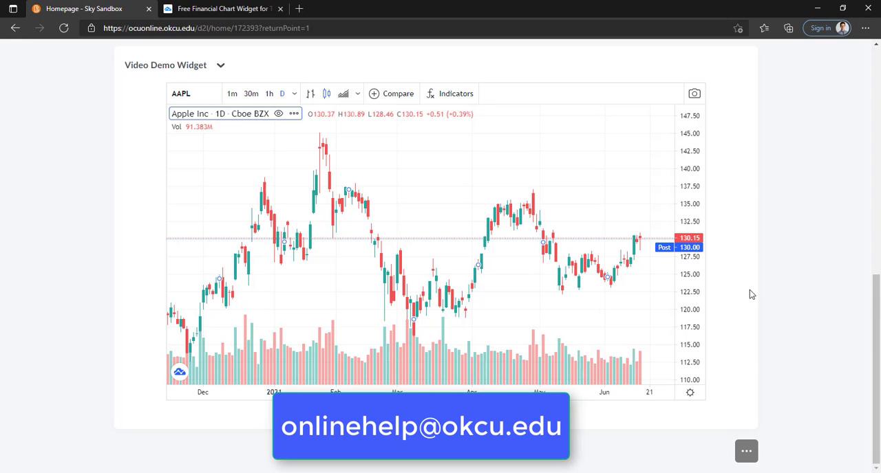